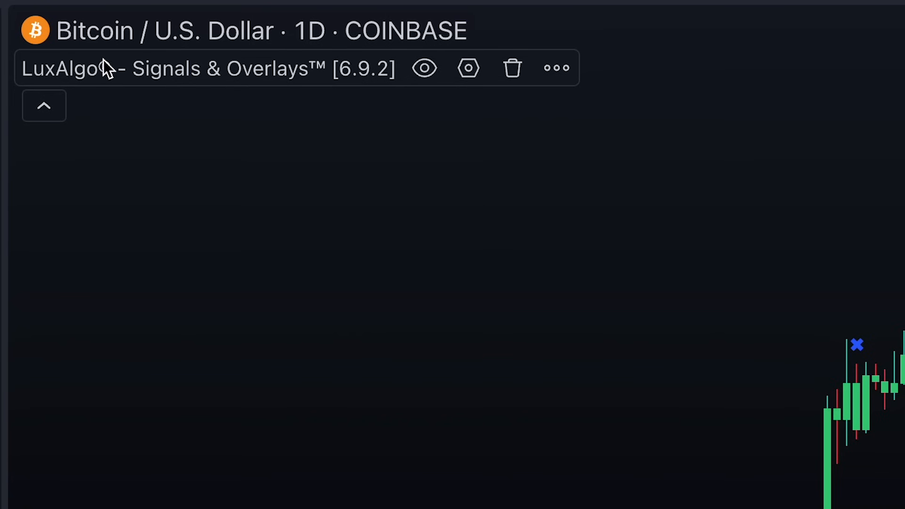
Open the LuxAlgo Signals & Overlays settings to view the divergence, hyperwave and overflow condition
left_click(468, 68)
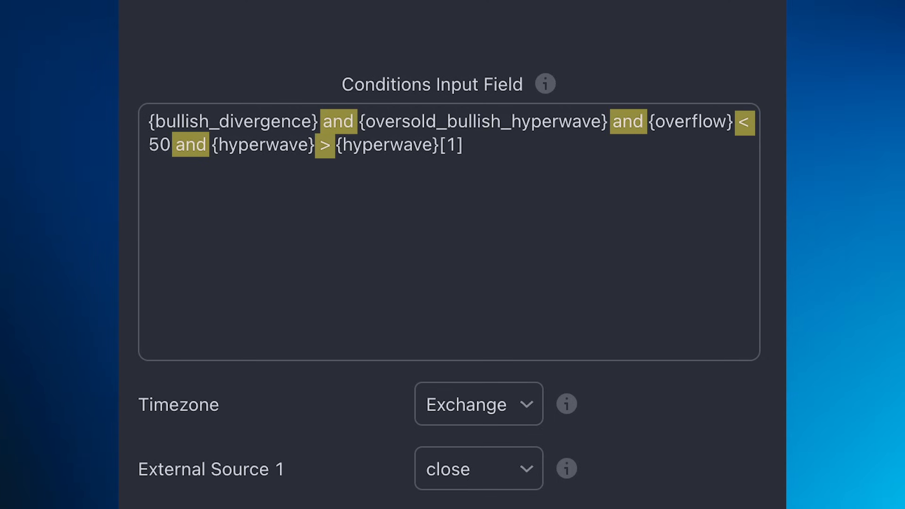
double_click(450, 144)
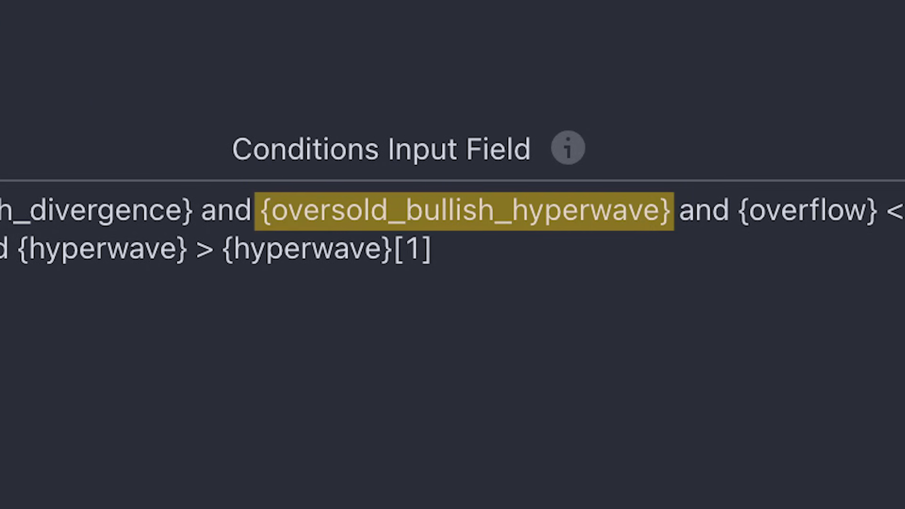
left_click(466, 209)
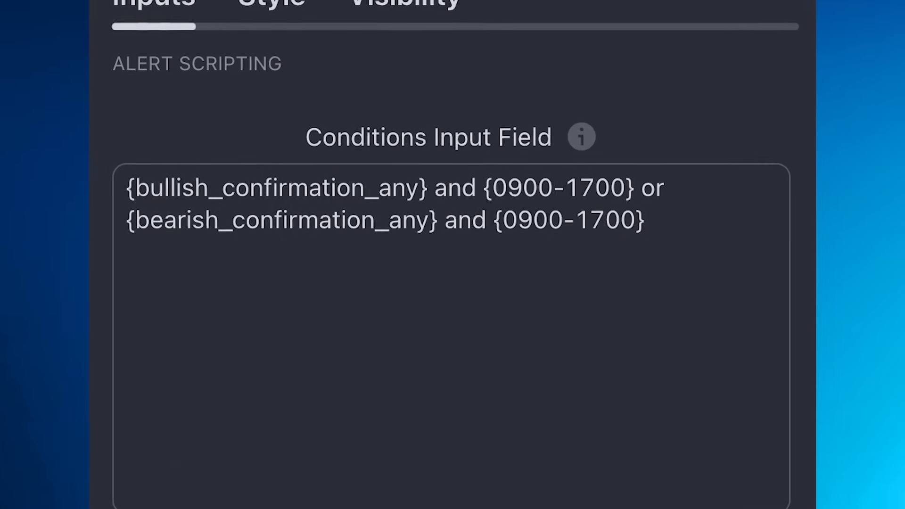
Place the cursor in the bullish-or-bearish confirmation condition limited to the 0900-1700 session
left_click(581, 137)
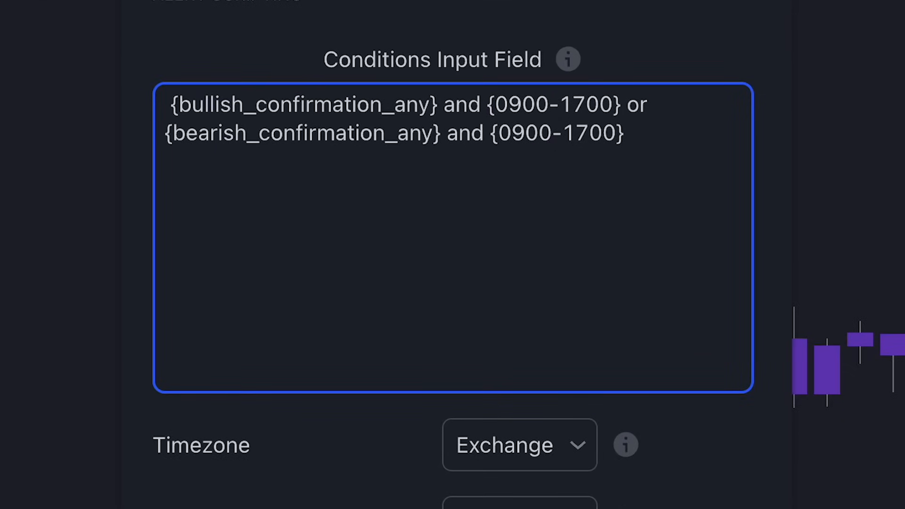
Type {Session_Execution} at the start of the conditions script
scroll("down", 3)
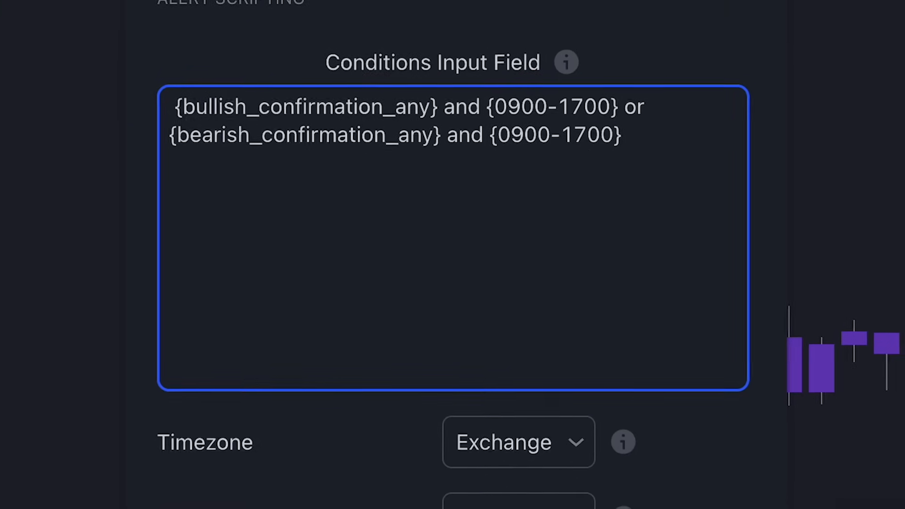
scroll("down", 3)
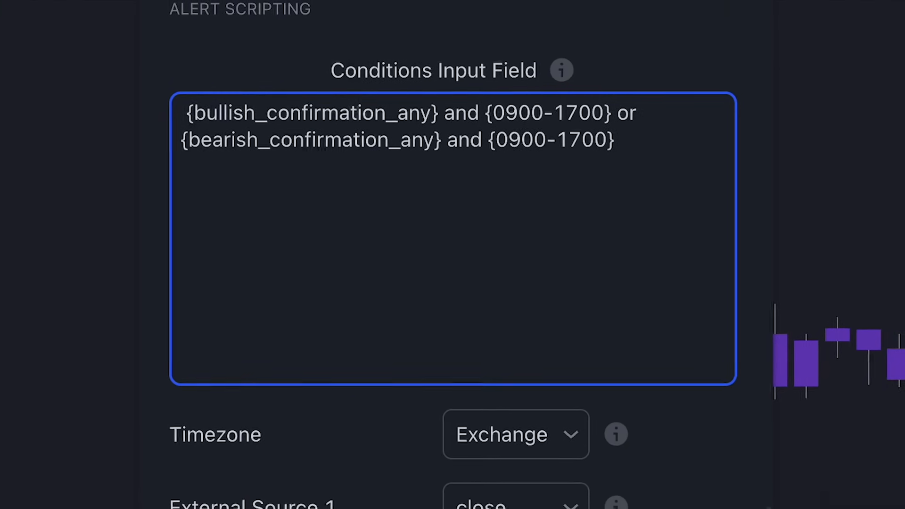
type("{Se")
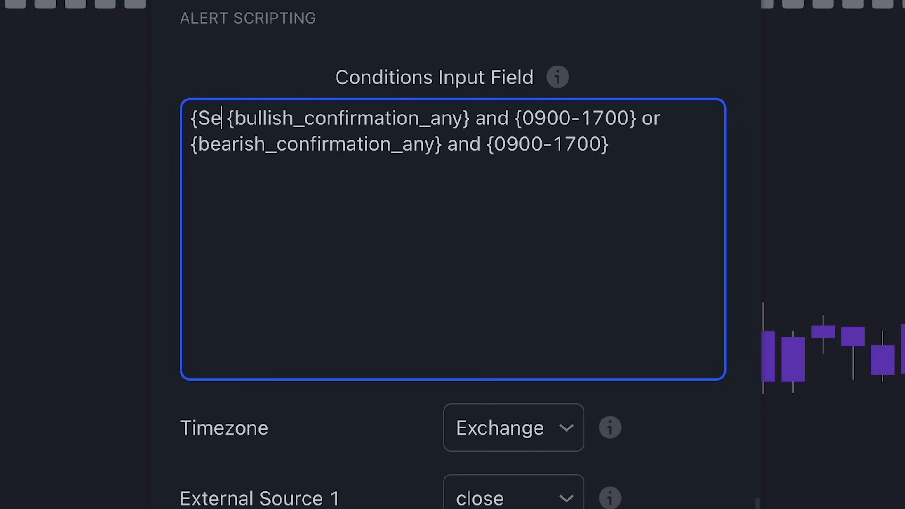
type("ssion_Execution} =")
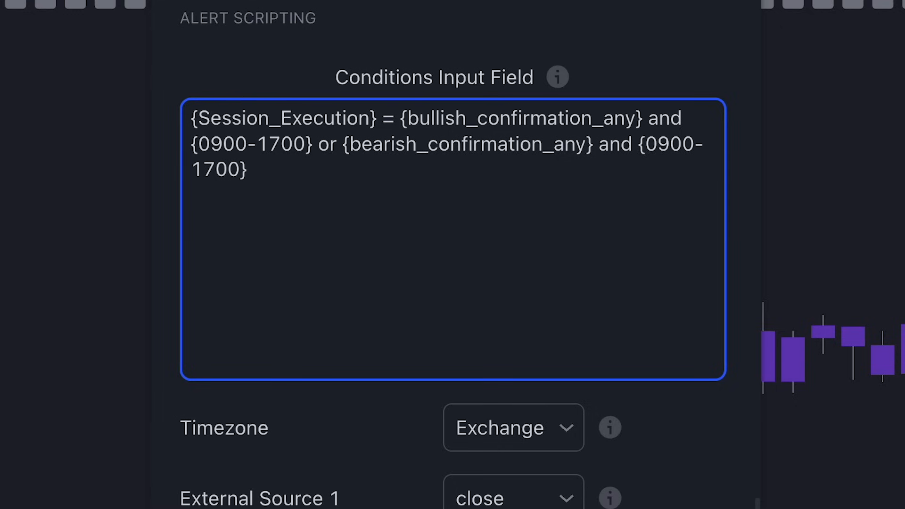
type("{Session_Execution}")
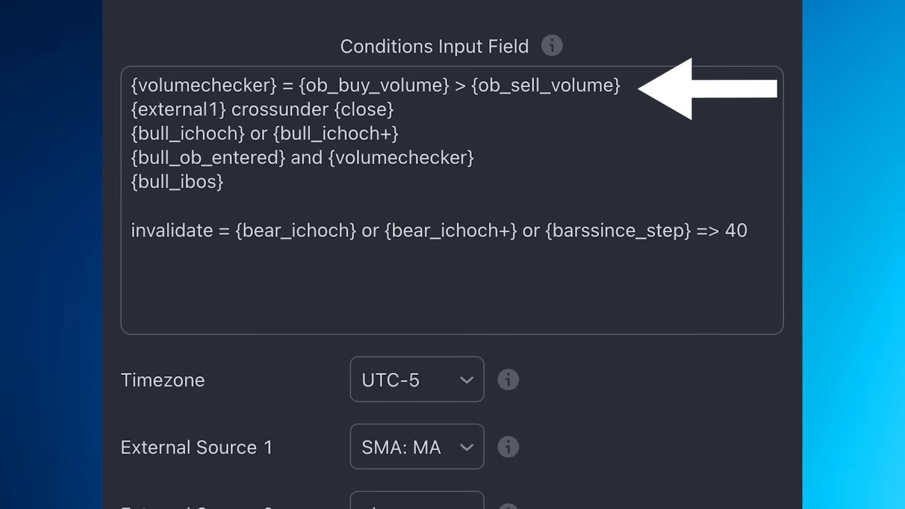
Double-click the chart to show the CHoCH+ break matching the bullish change-of-character step
double_click(203, 85)
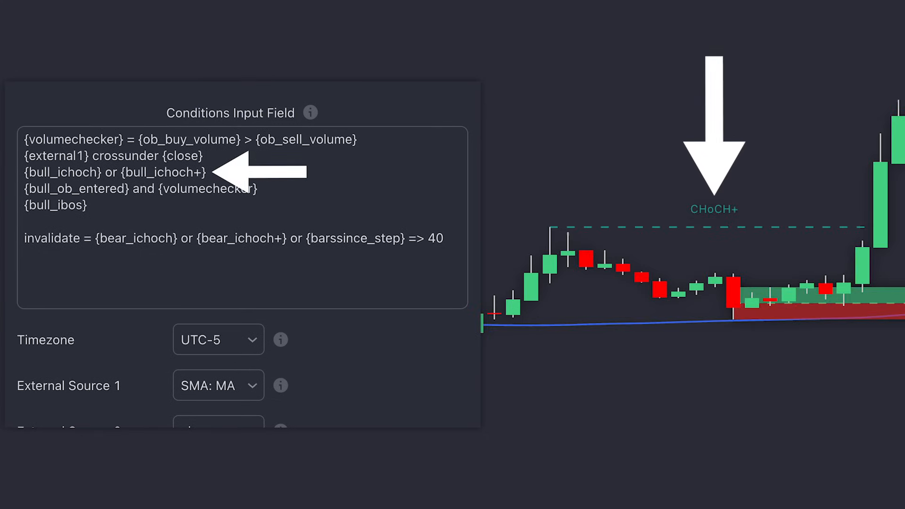
double_click(111, 172)
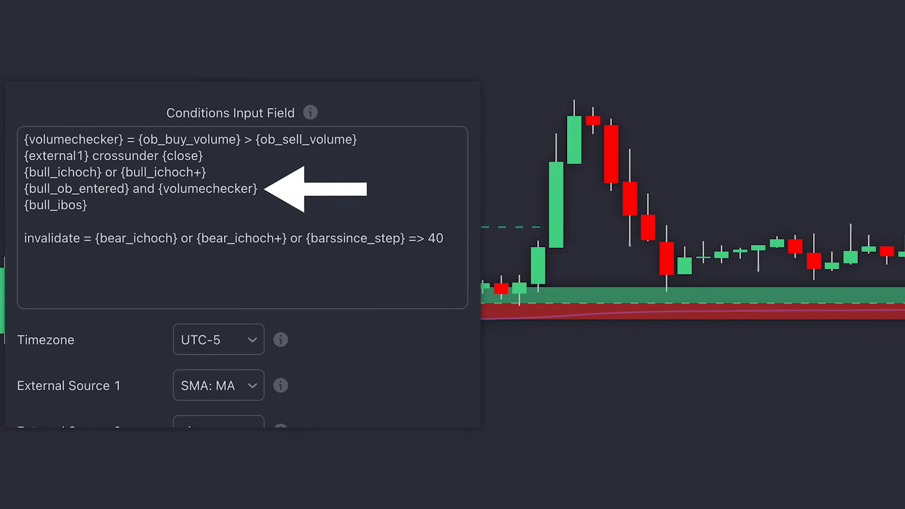
double_click(72, 139)
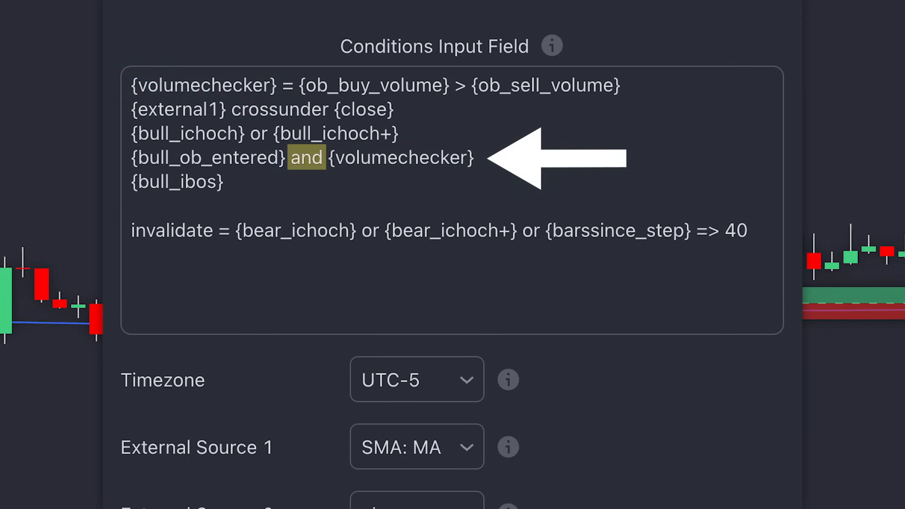
Type a condition: {bullish_smart_trail} and not {bullish_smart_trail}[1] and {bullish_confirmation…}
left_click(307, 158)
type("{bullish_smart_trail} and not {bullish_smart")
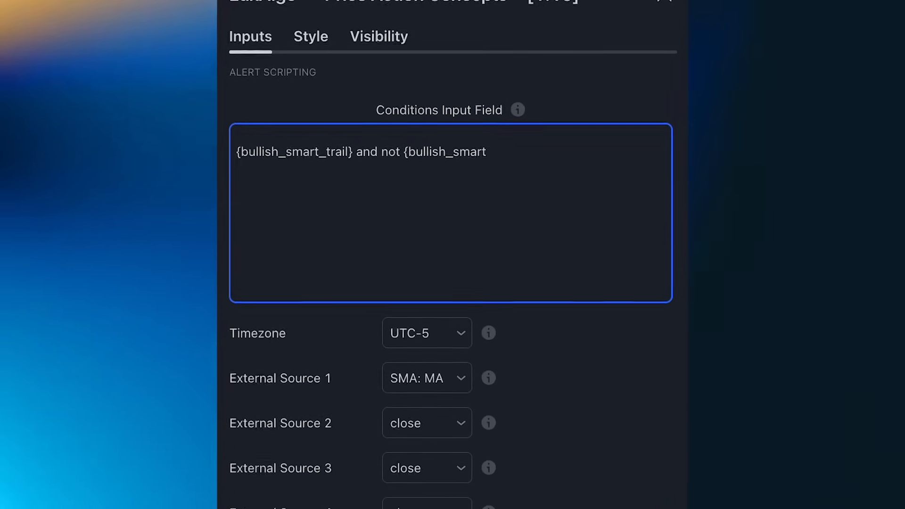
type("_trail}[1] and {bullish_confirmatio")
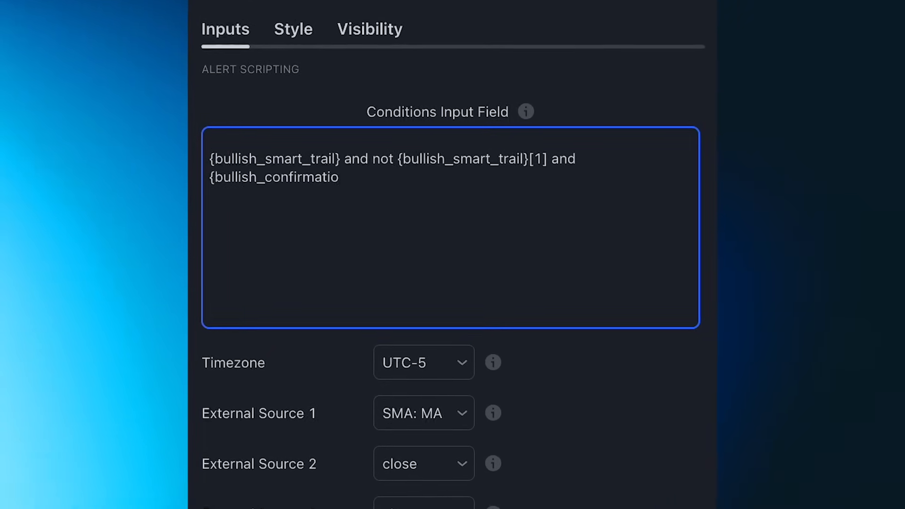